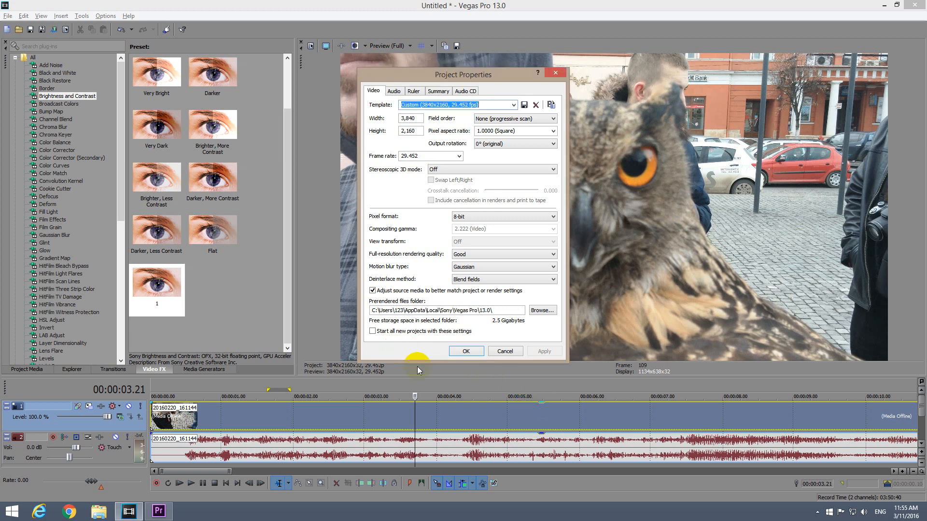
mouse_move(512, 86)
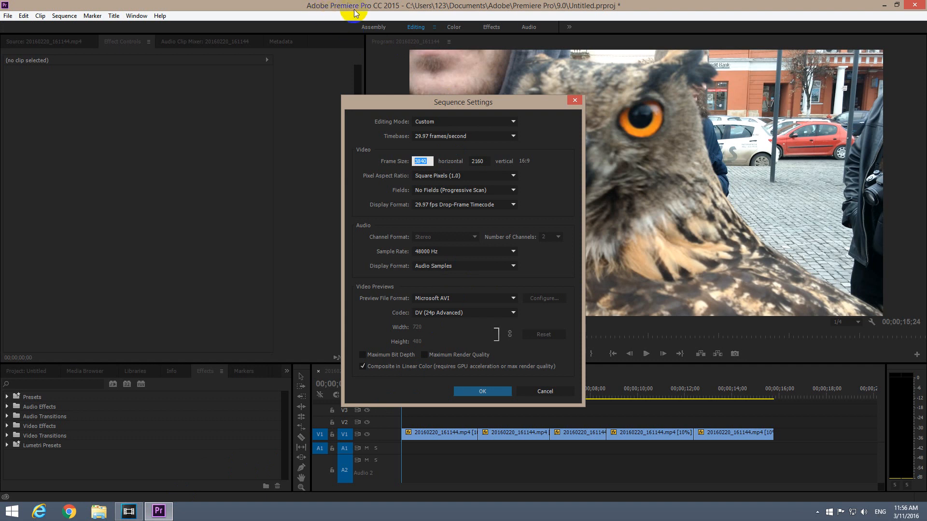
mouse_move(370, 11)
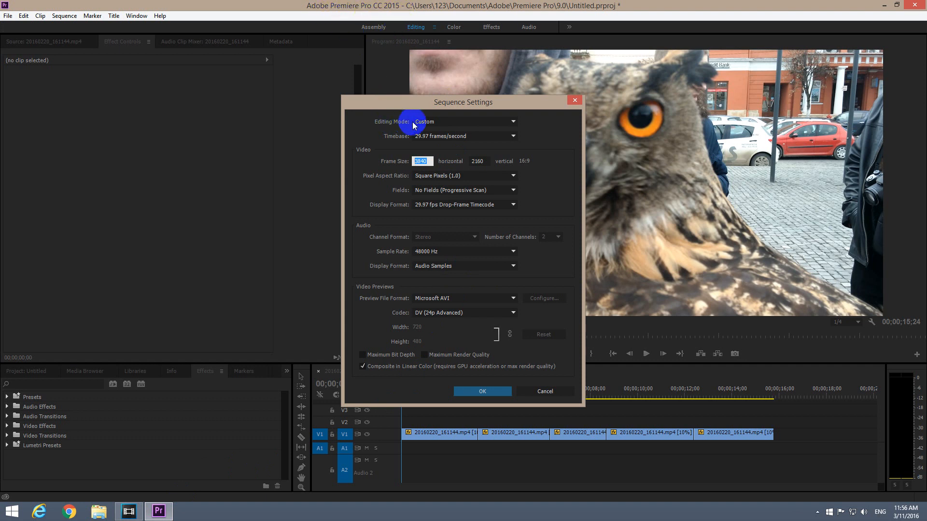
mouse_move(483, 120)
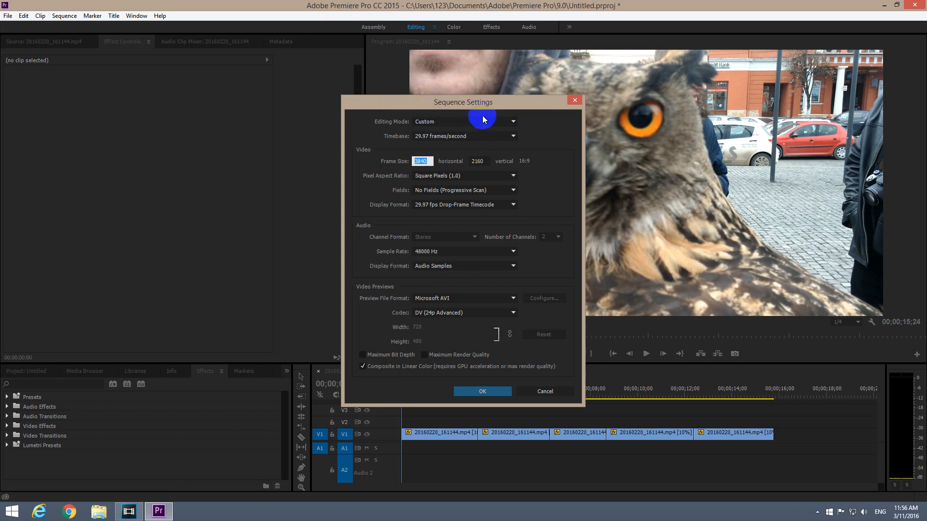
mouse_move(446, 114)
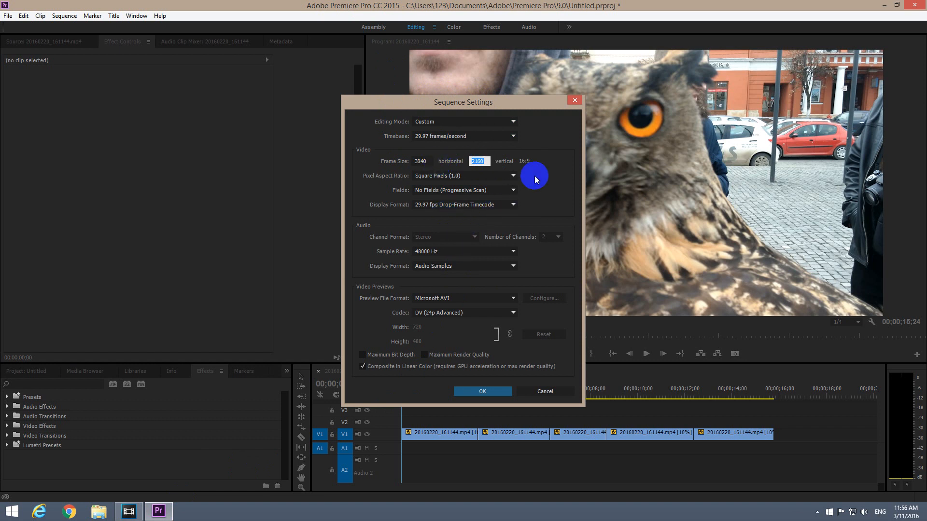
mouse_move(574, 99)
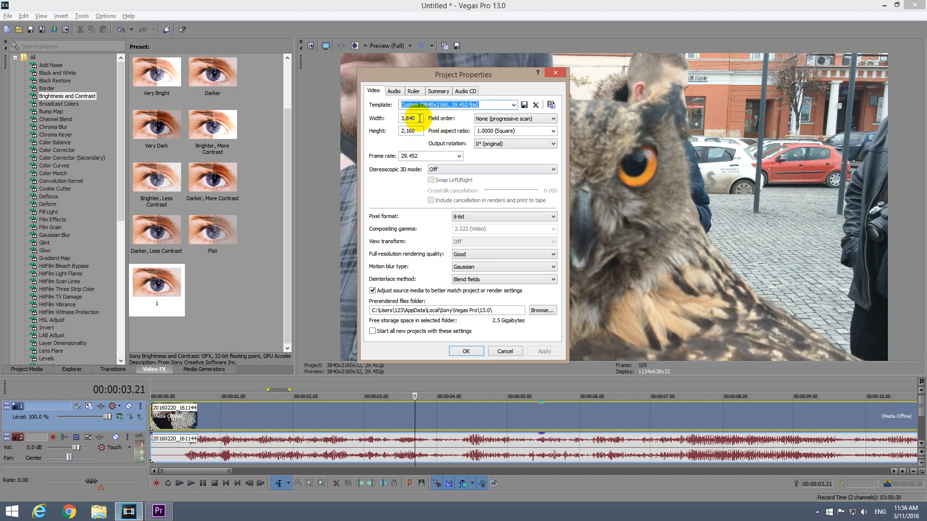
- Close the Project Properties dialog to return to the owl preview and timeline
click(410, 131)
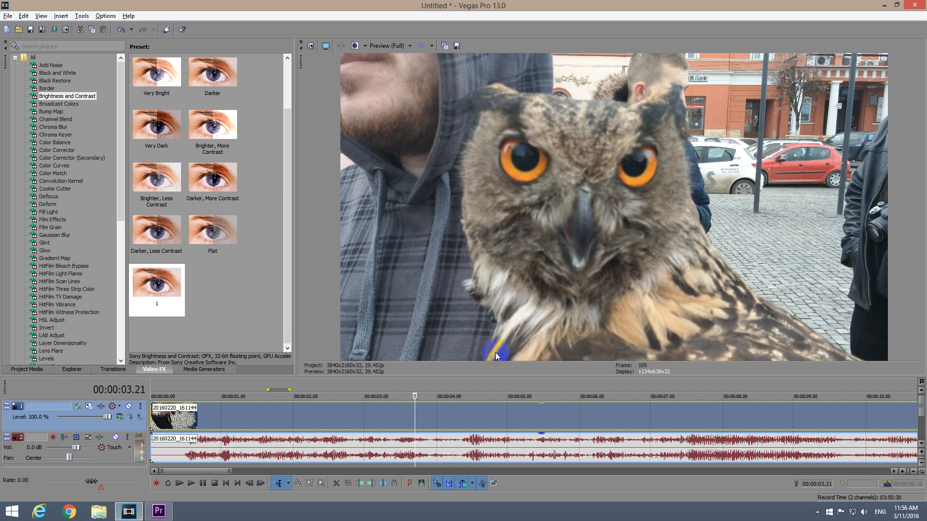
mouse_move(357, 89)
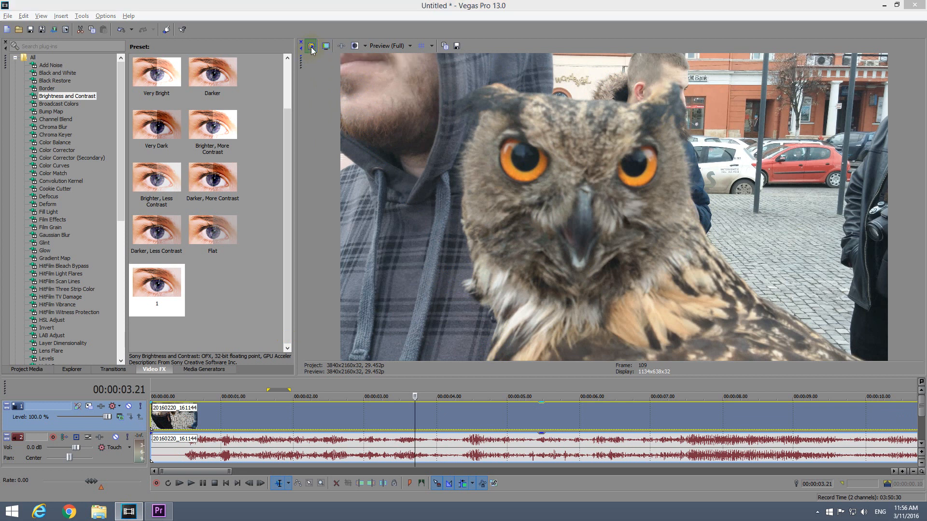
- Check the Project Video Properties, cancel, then reach Properties through the File menu
click(310, 46)
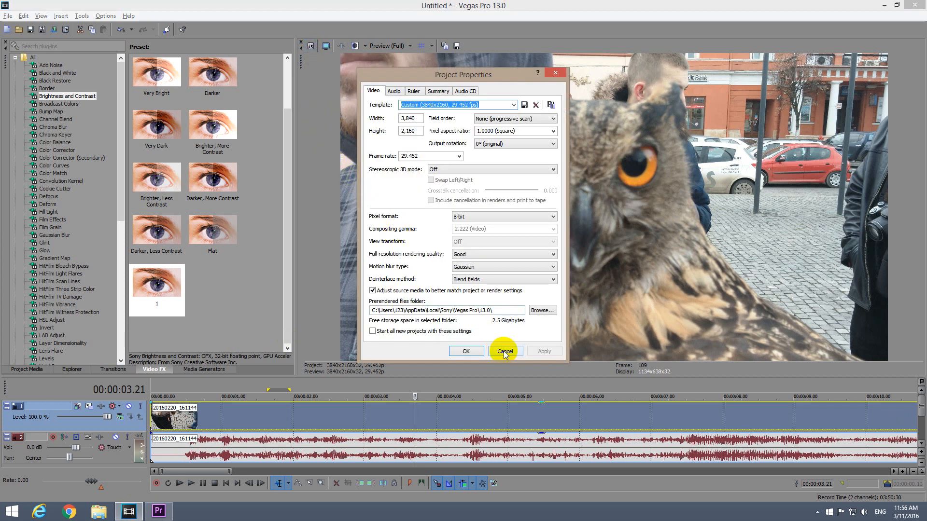
click(504, 352)
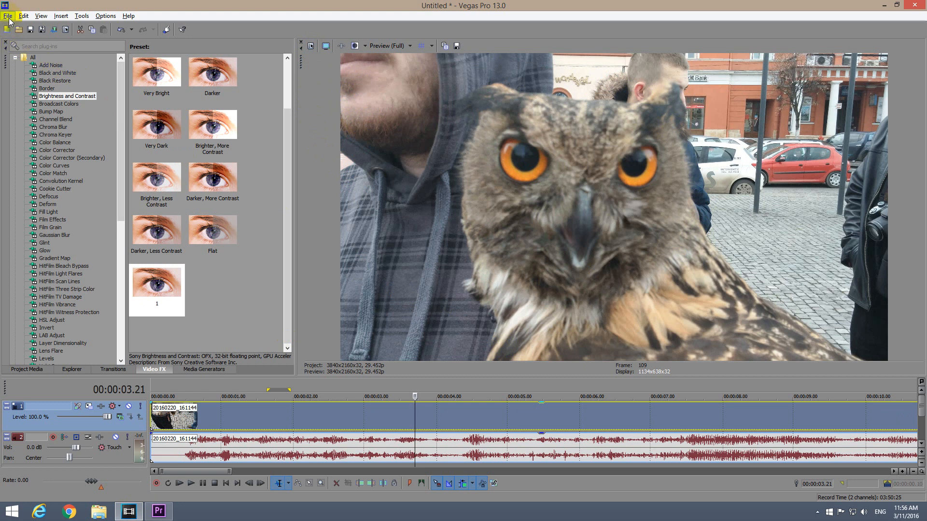
click(7, 16)
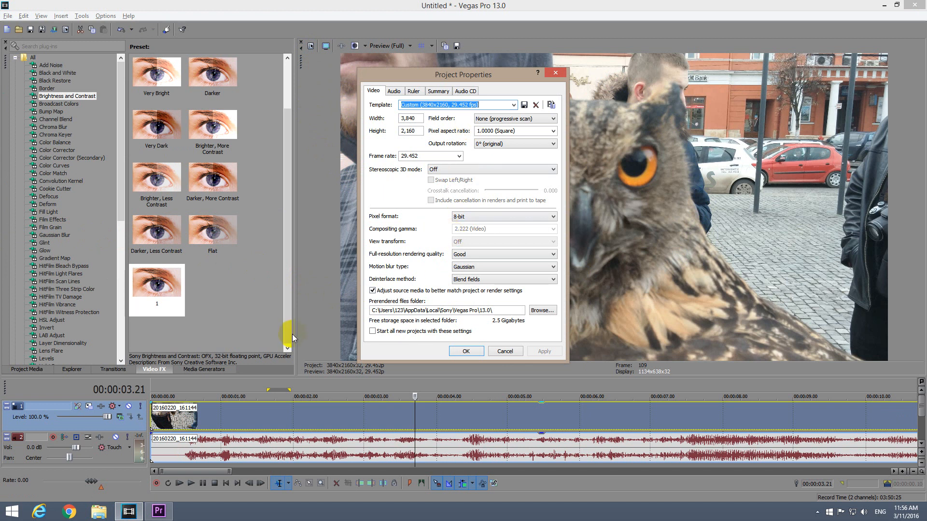
mouse_move(157, 511)
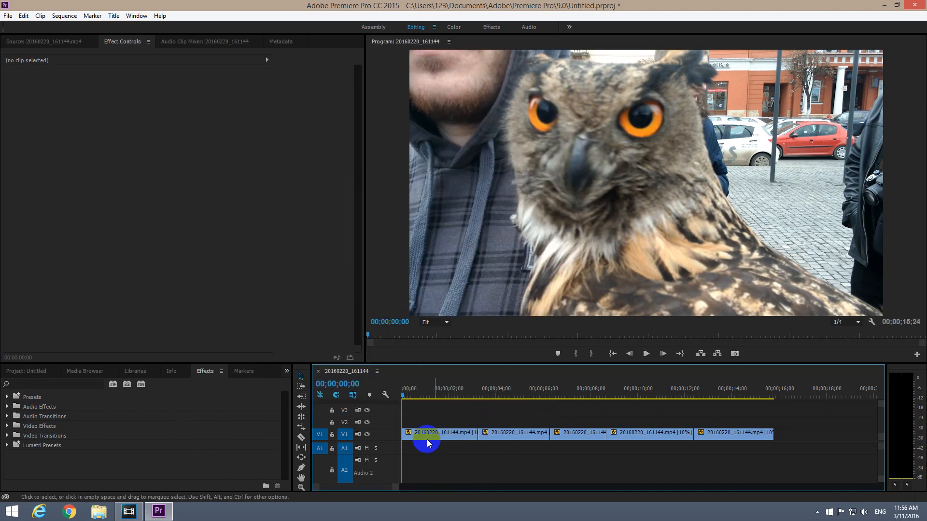
click(64, 16)
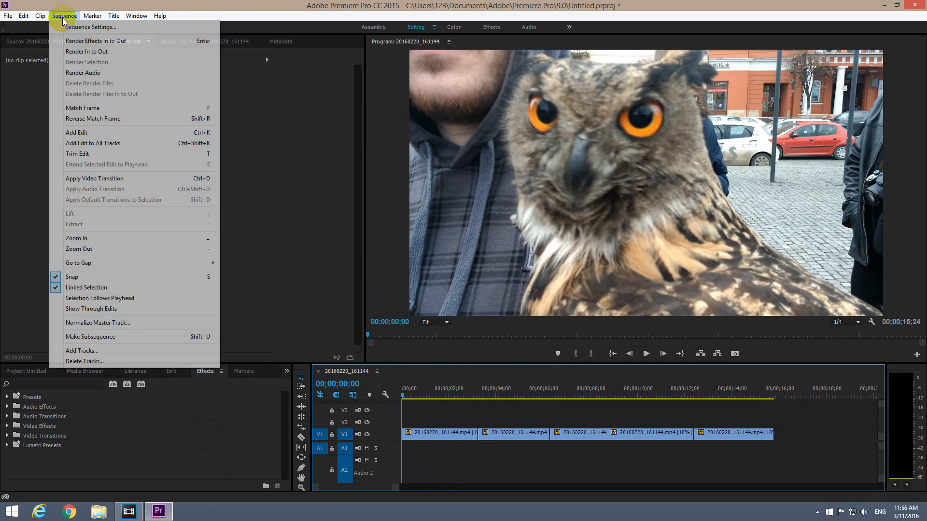
mouse_move(89, 27)
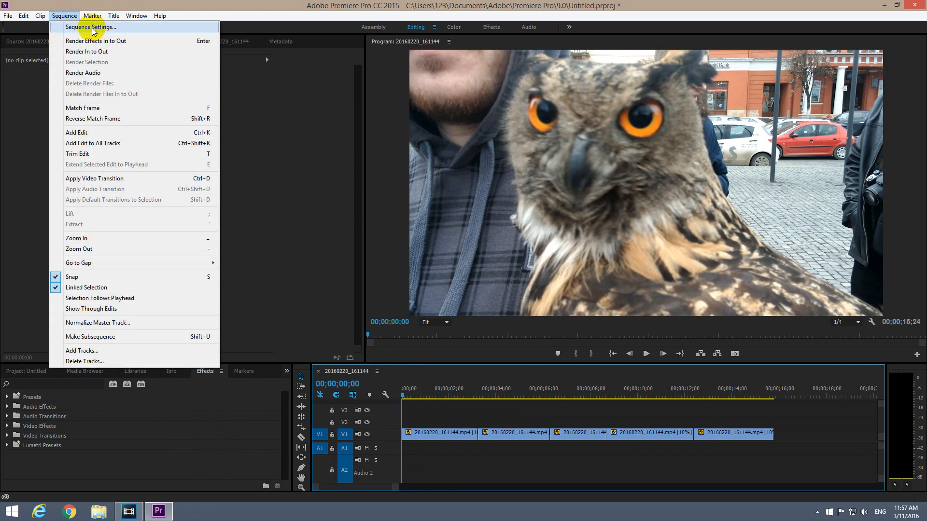
click(90, 27)
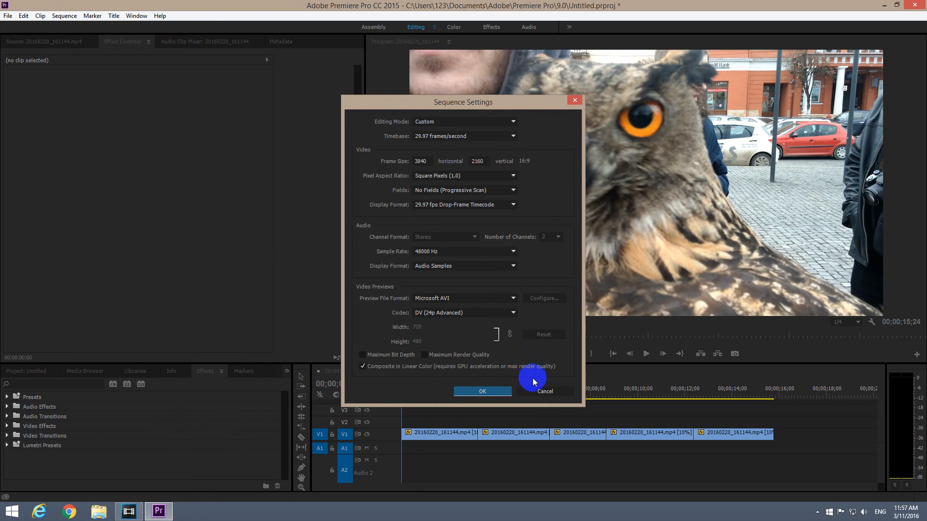
click(482, 391)
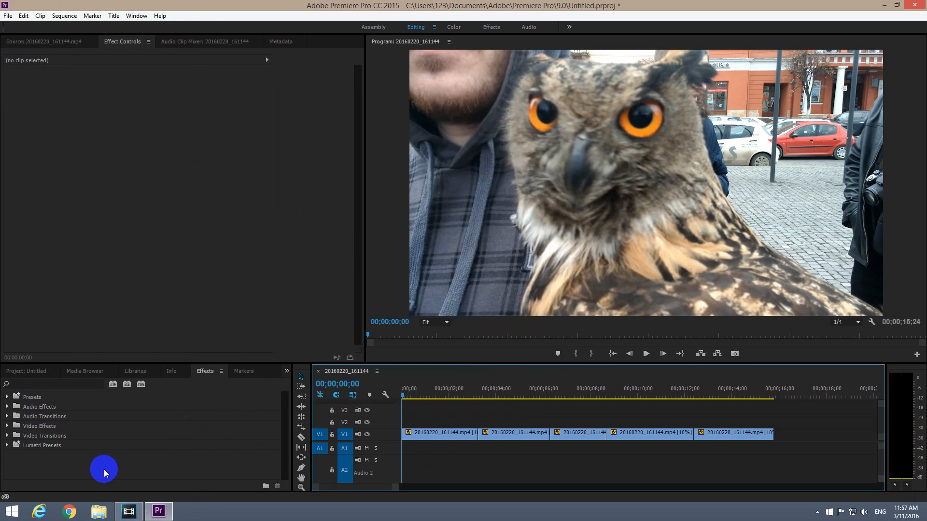
mouse_move(80, 465)
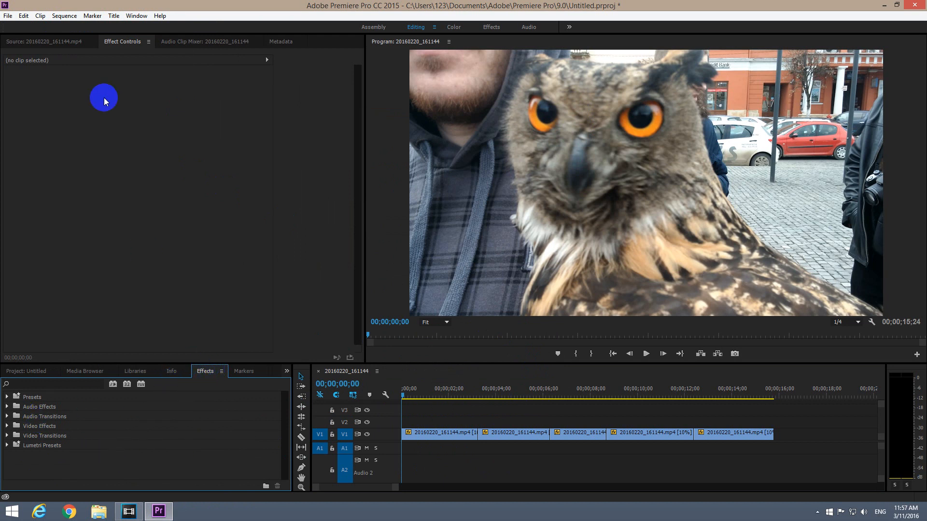
- Focus the owl timeline so the Sequence menu offers Sequence Settings enabled
click(65, 15)
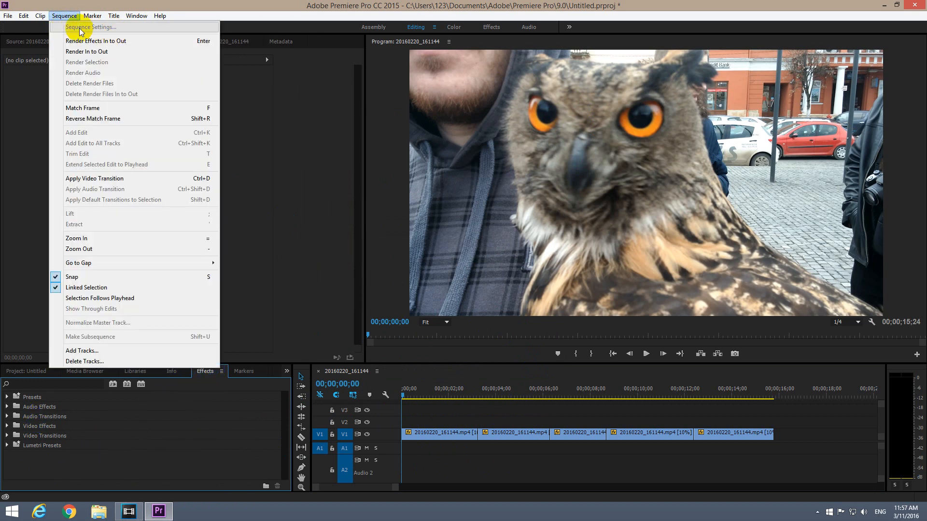
mouse_move(132, 30)
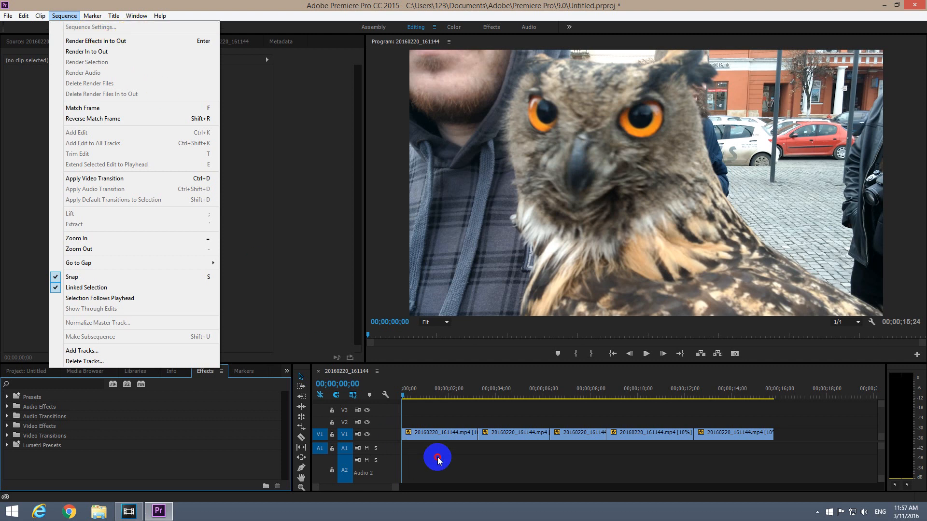
click(71, 64)
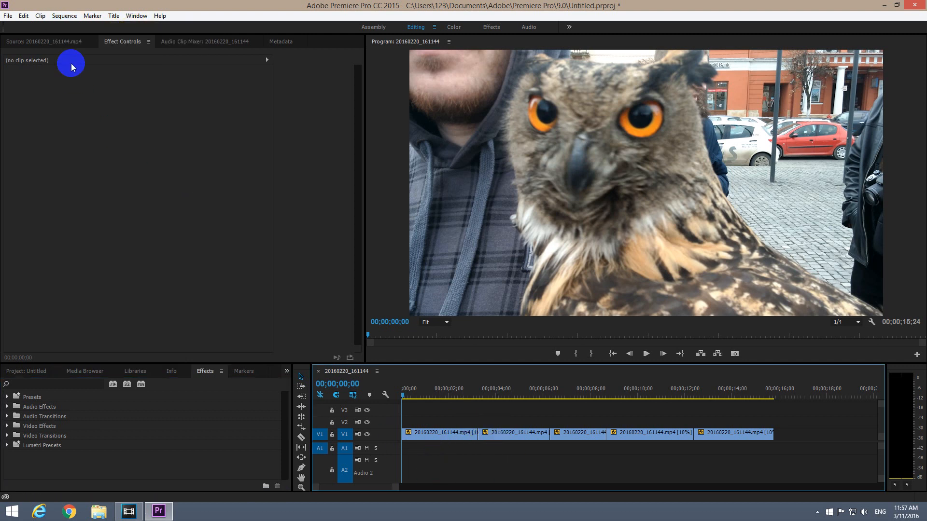
click(63, 16)
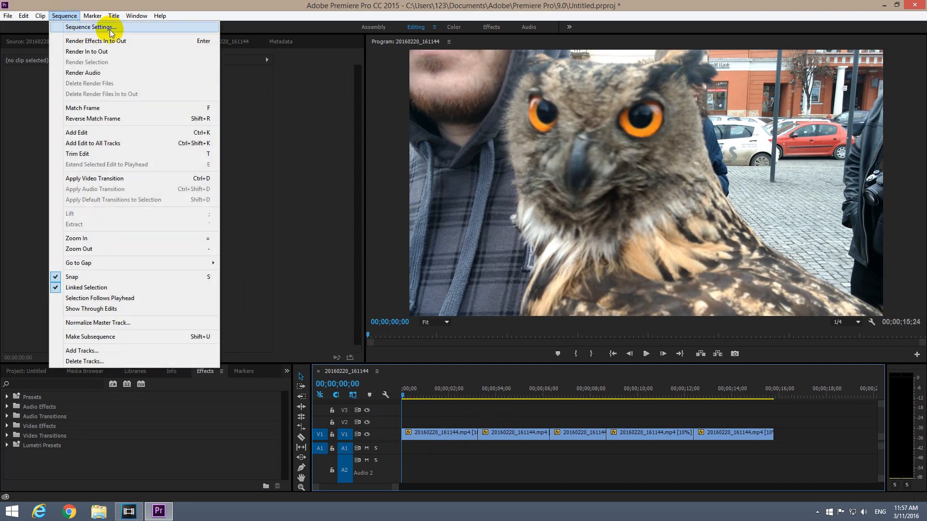
- Choose Sequence Settings to show the 3840×2160, 29.97 fps sequence
click(91, 27)
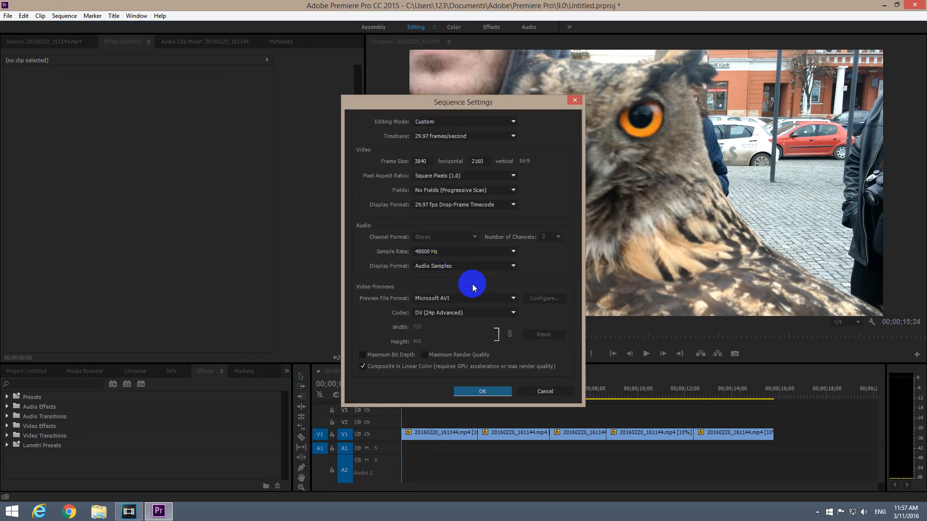
mouse_move(152, 492)
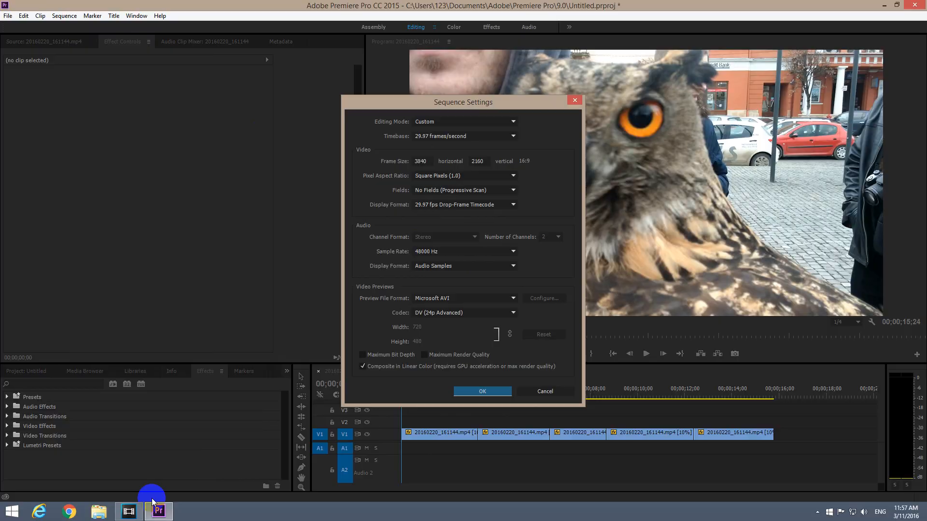